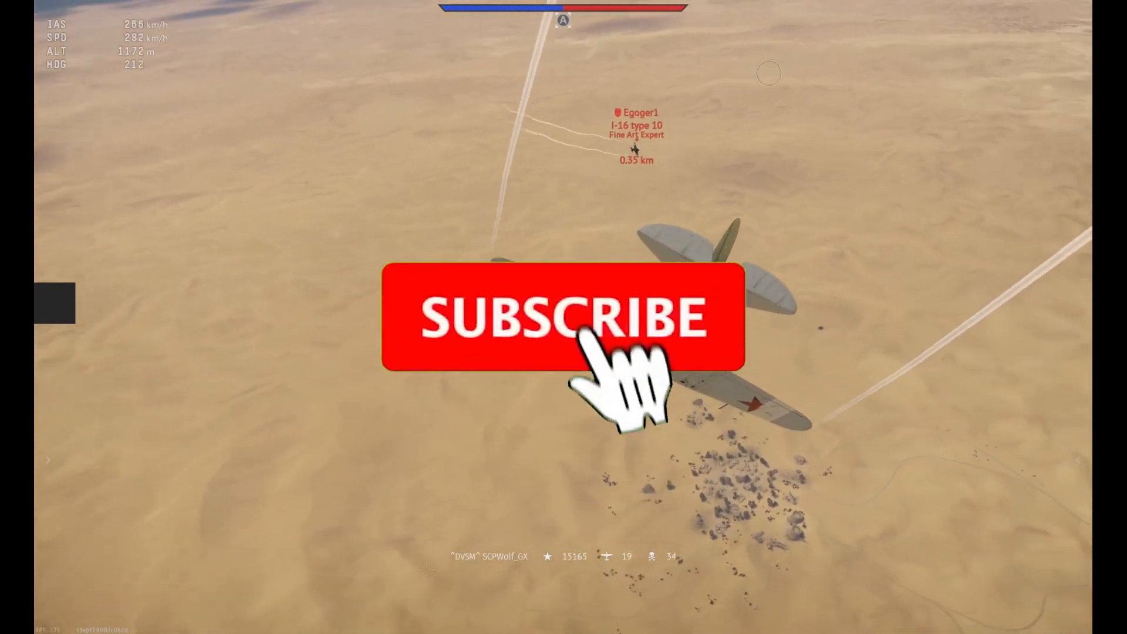
# Navigate the WolfUnblock archive list to reach the search.mugmovies.pics link
pyautogui.click(563, 318)
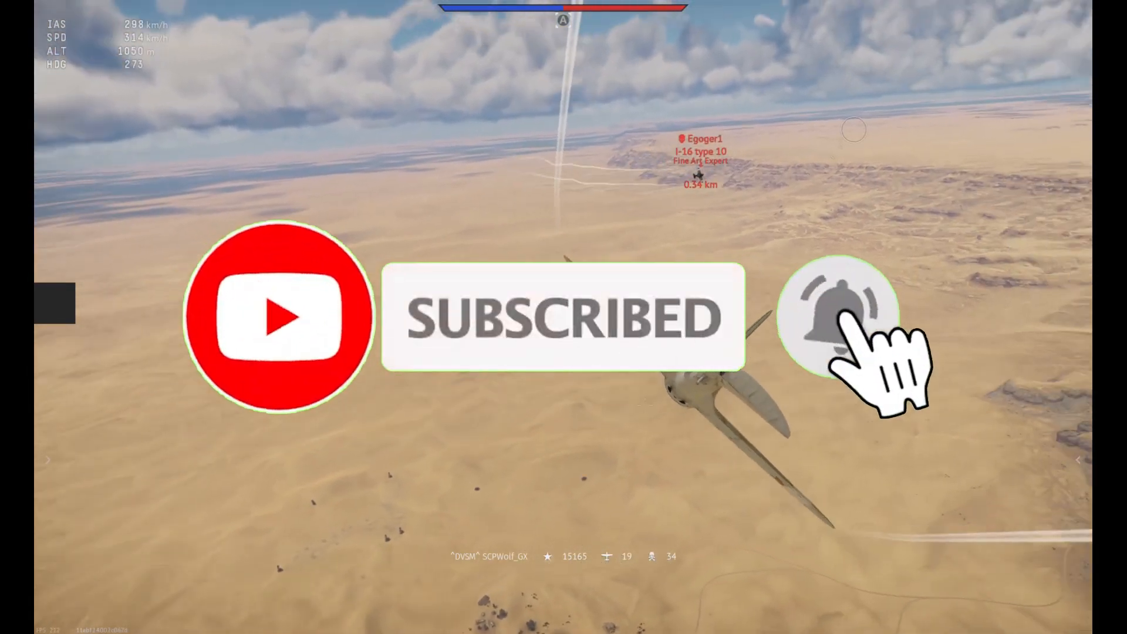
pyautogui.click(837, 316)
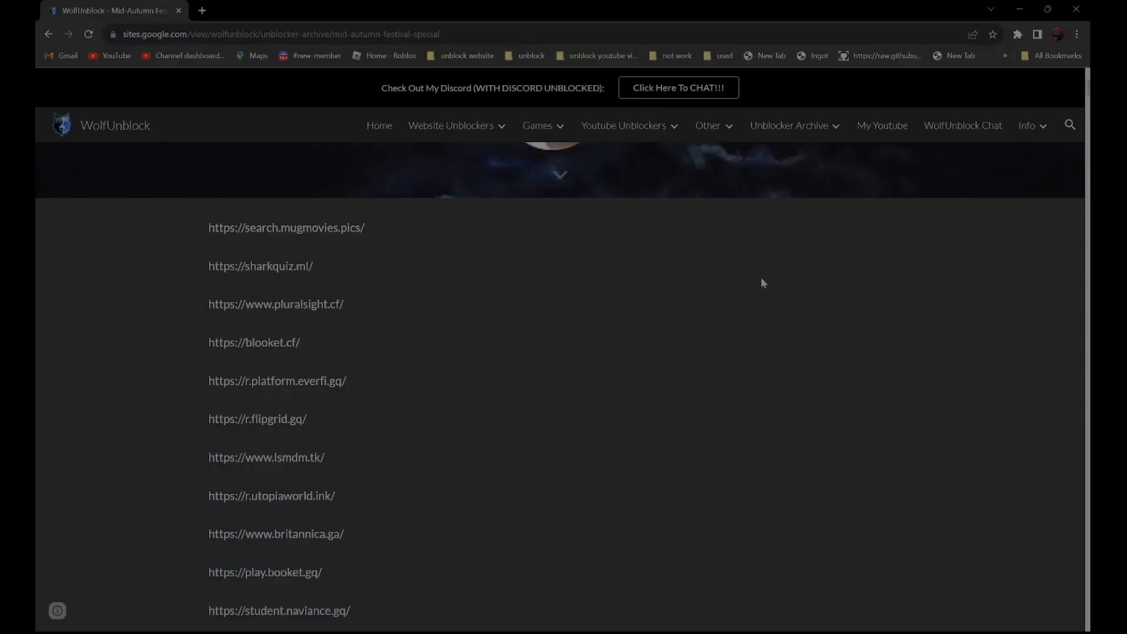
pyautogui.moveTo(486, 491)
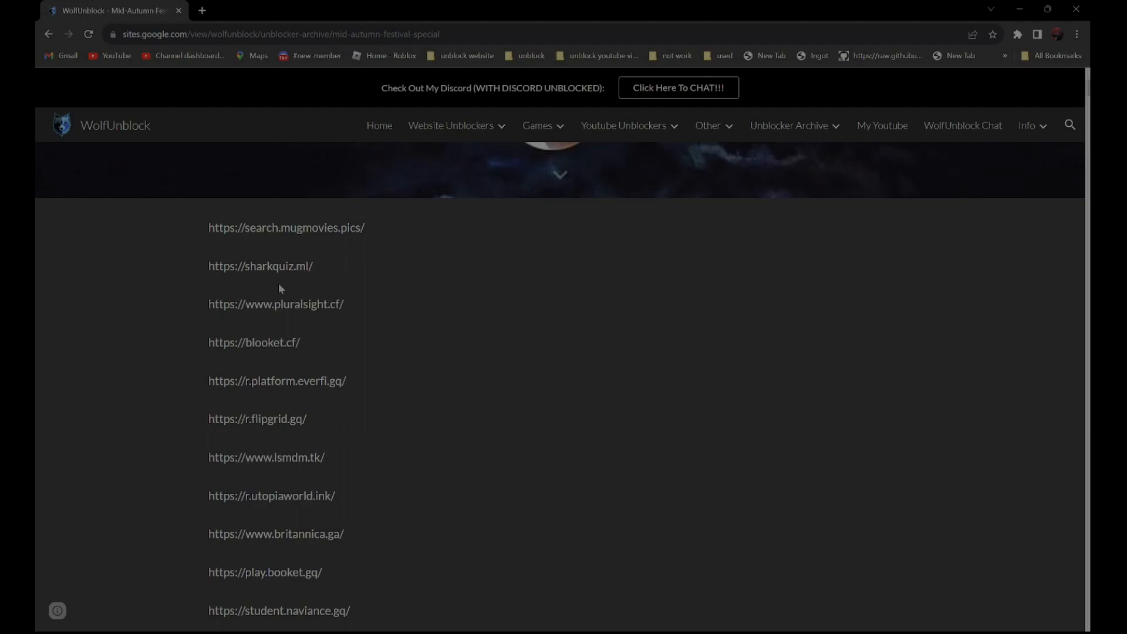
pyautogui.moveTo(363, 457)
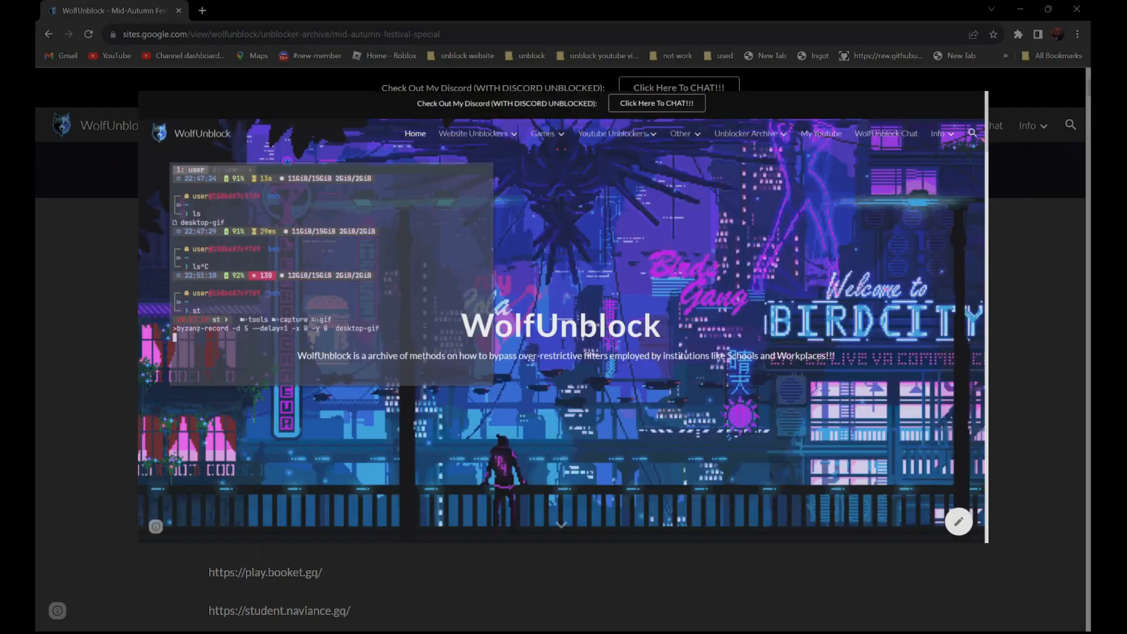
pyautogui.click(746, 133)
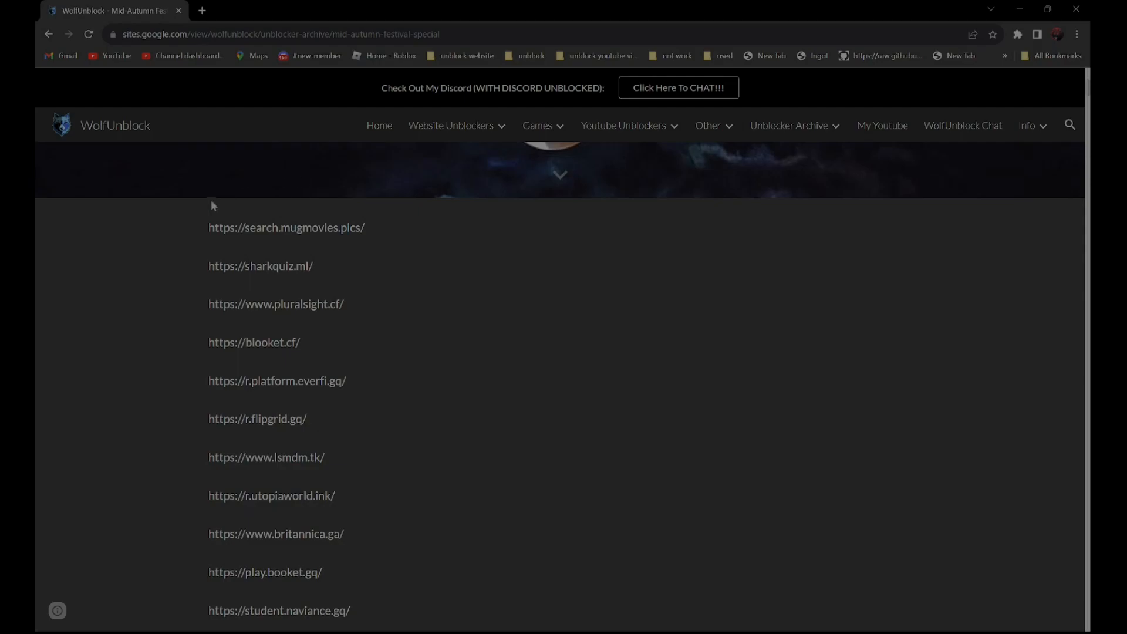
# Select the whole search.mugmovies.pics link and start entering the search in the Rammerhead URL bar
pyautogui.doubleClick(308, 228)
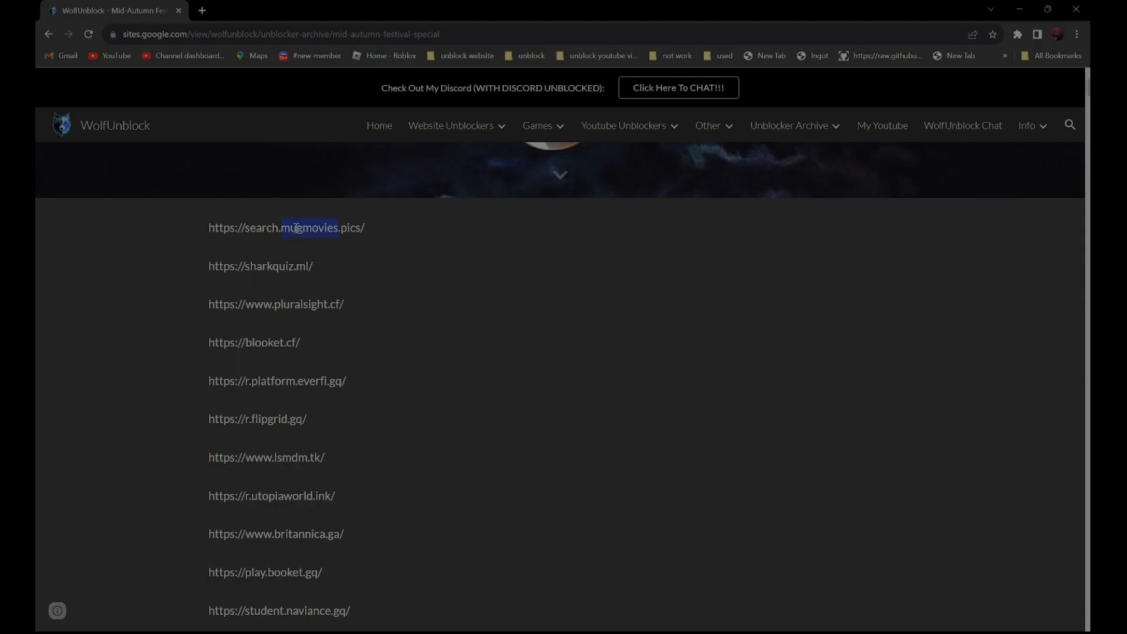
pyautogui.tripleClick(286, 226)
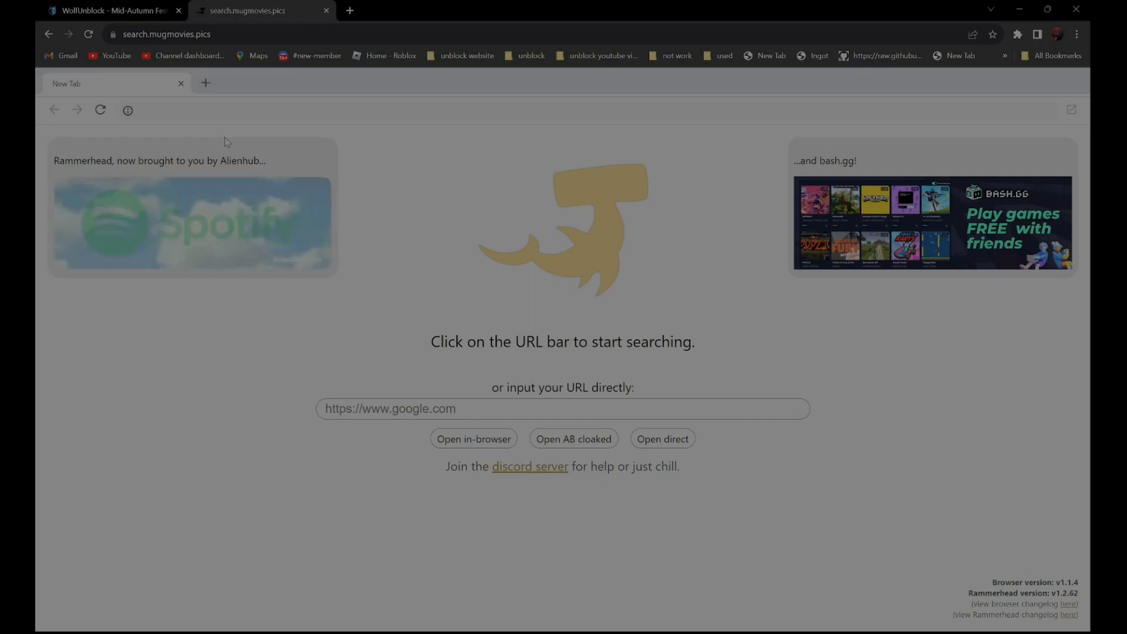
pyautogui.write('discord')
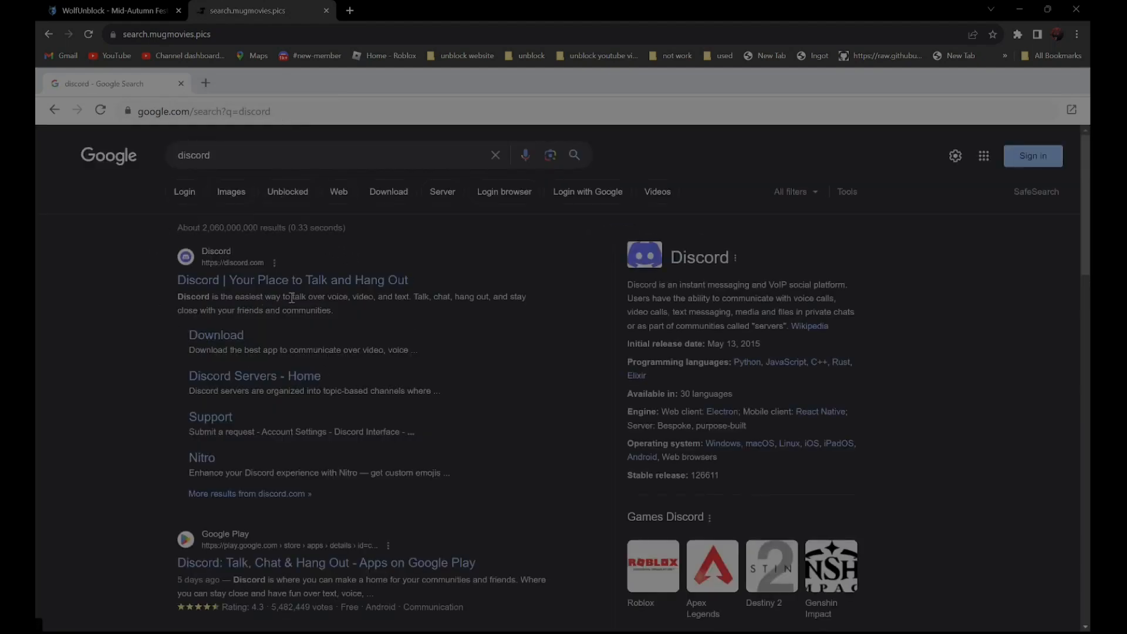
pyautogui.moveTo(292, 279)
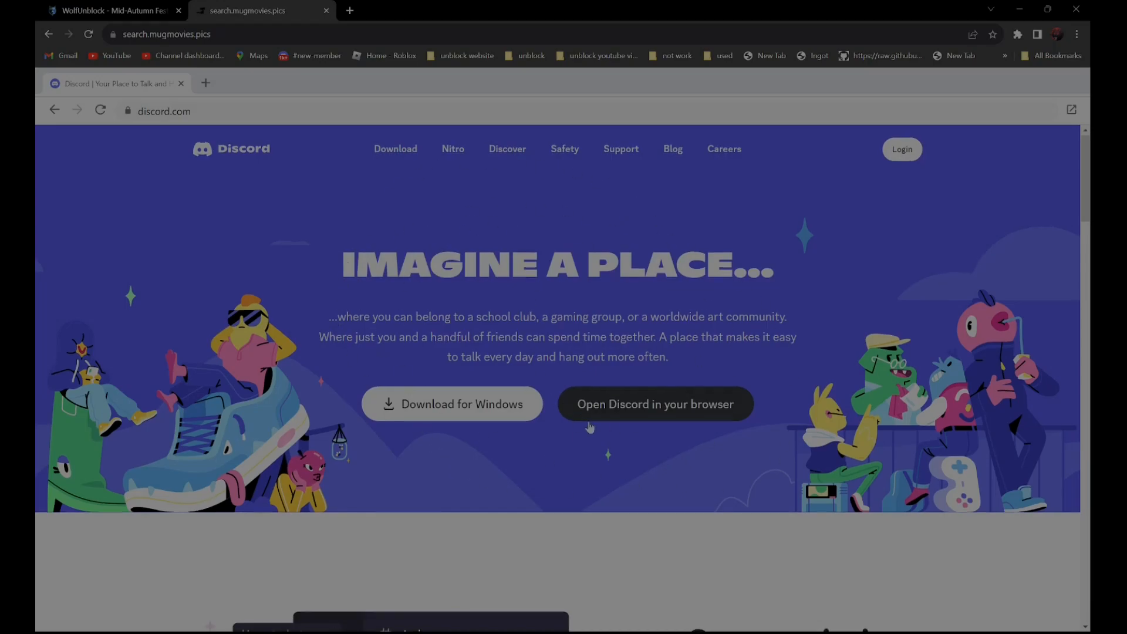
# Scroll down through the lower sections of the Discord homepage loaded via the proxy
pyautogui.scroll(-3)
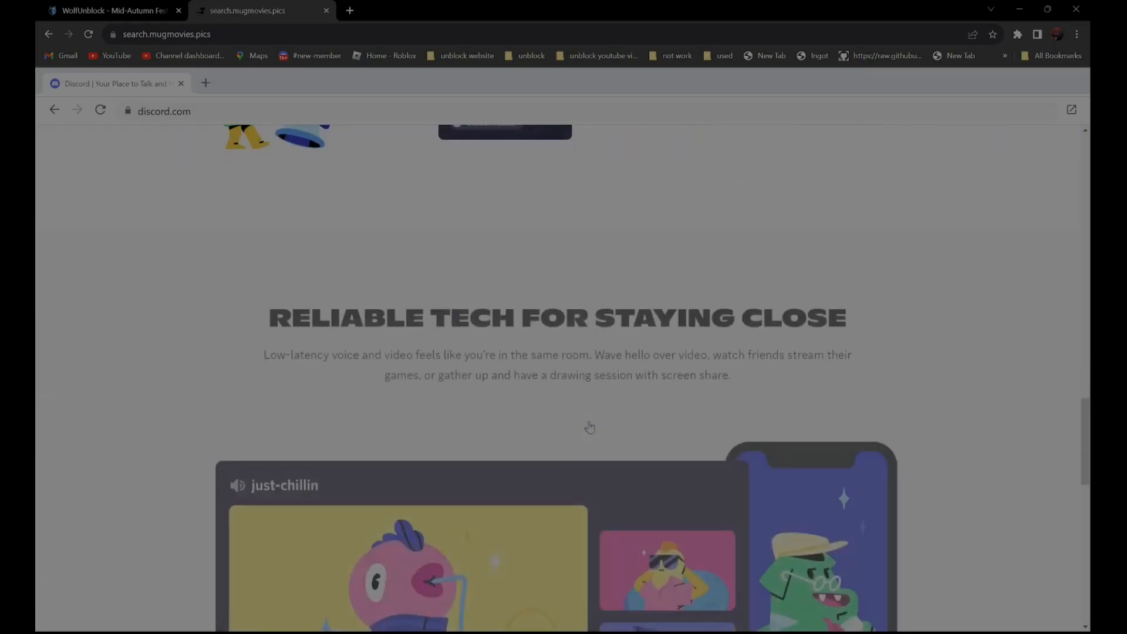
pyautogui.scroll(-3)
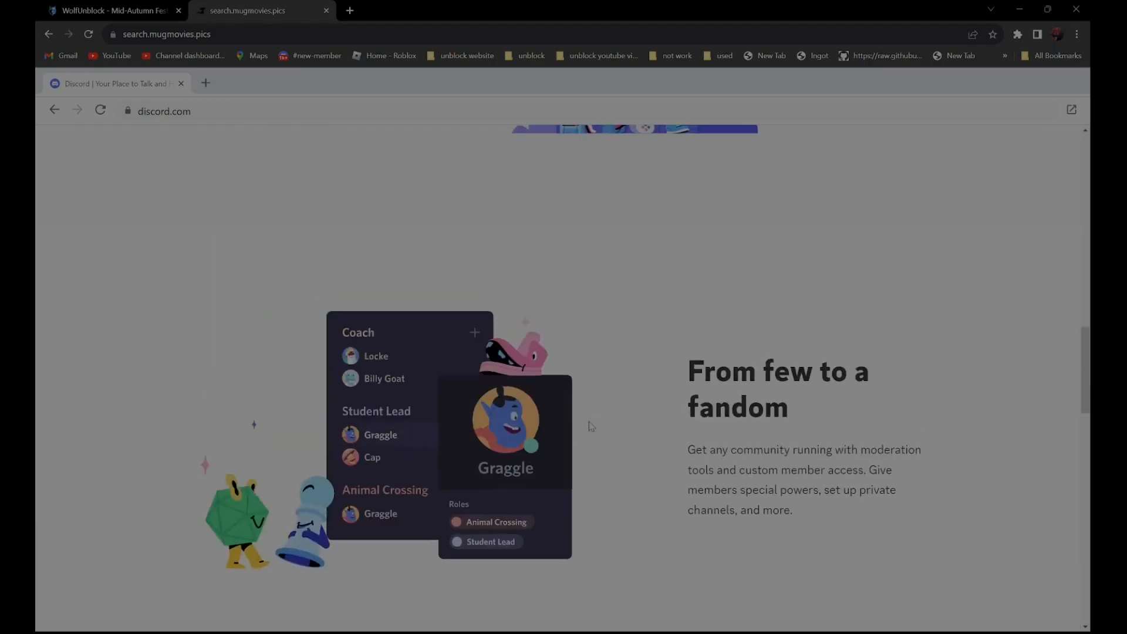